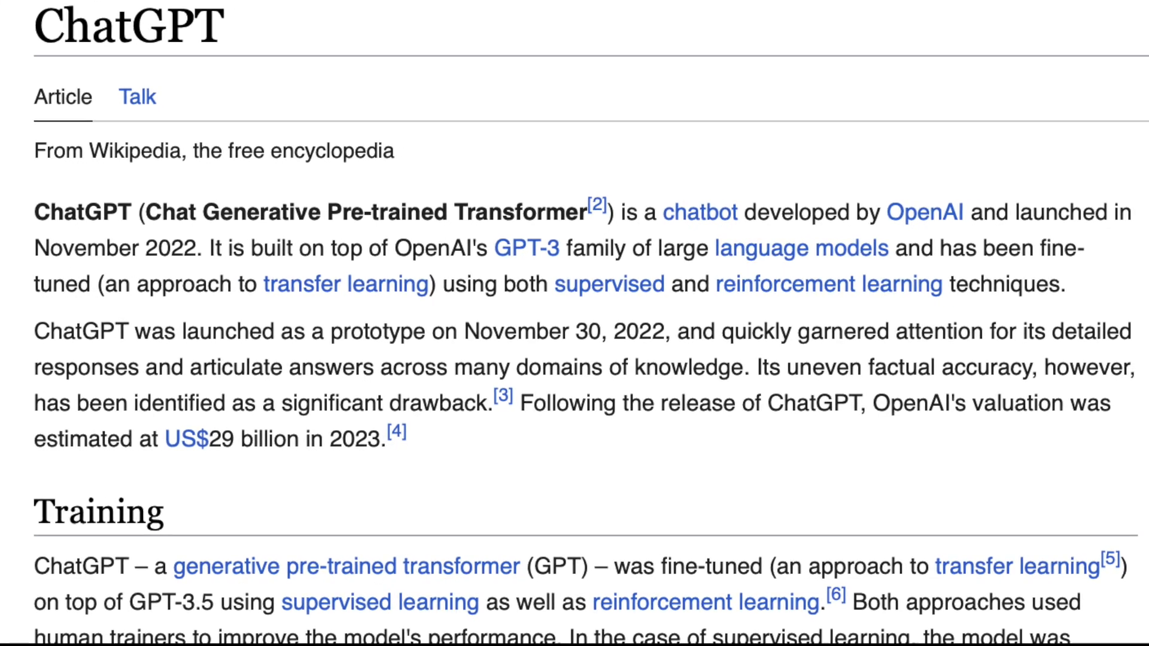
scroll("right", 3)
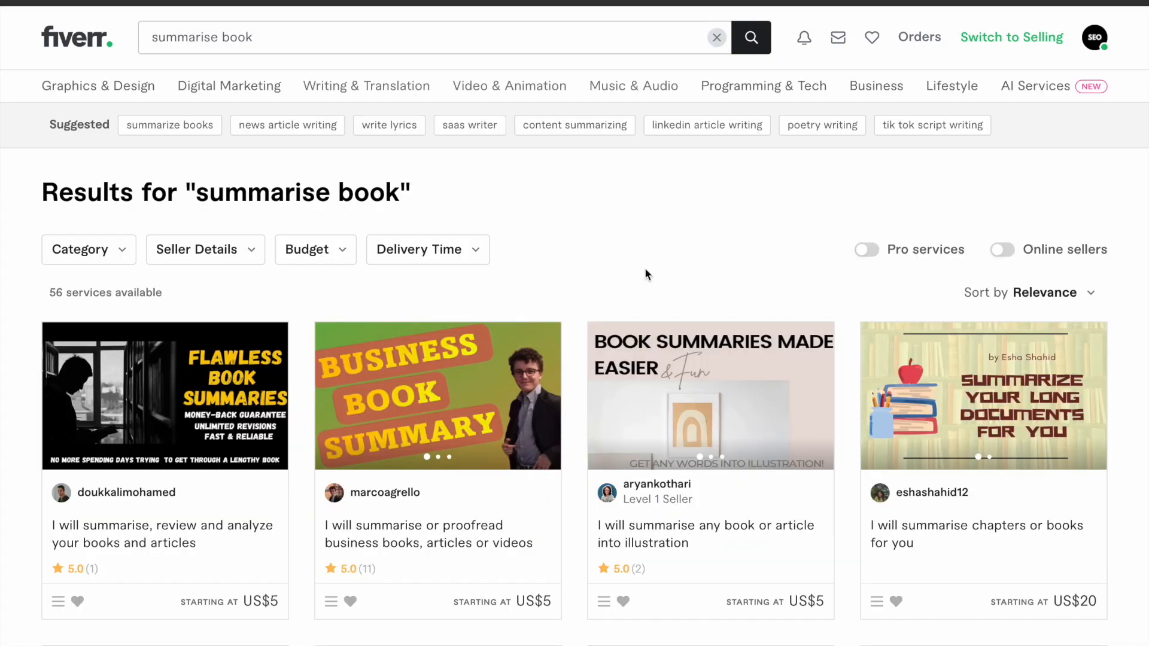
scroll("down", 3)
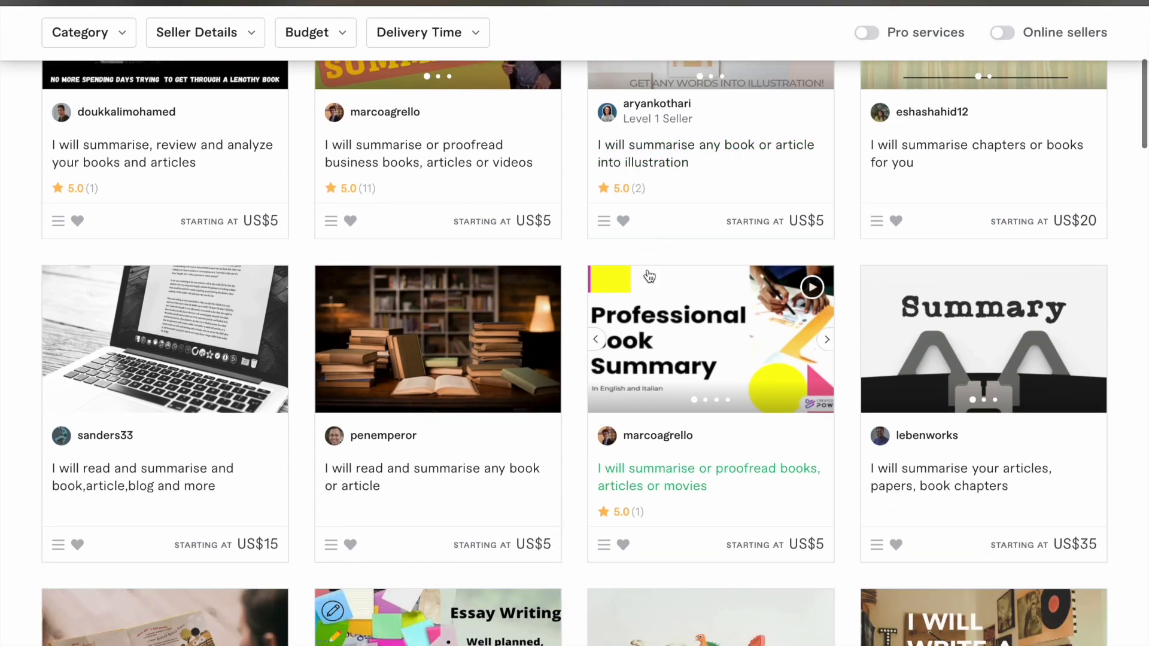
scroll("down", 3)
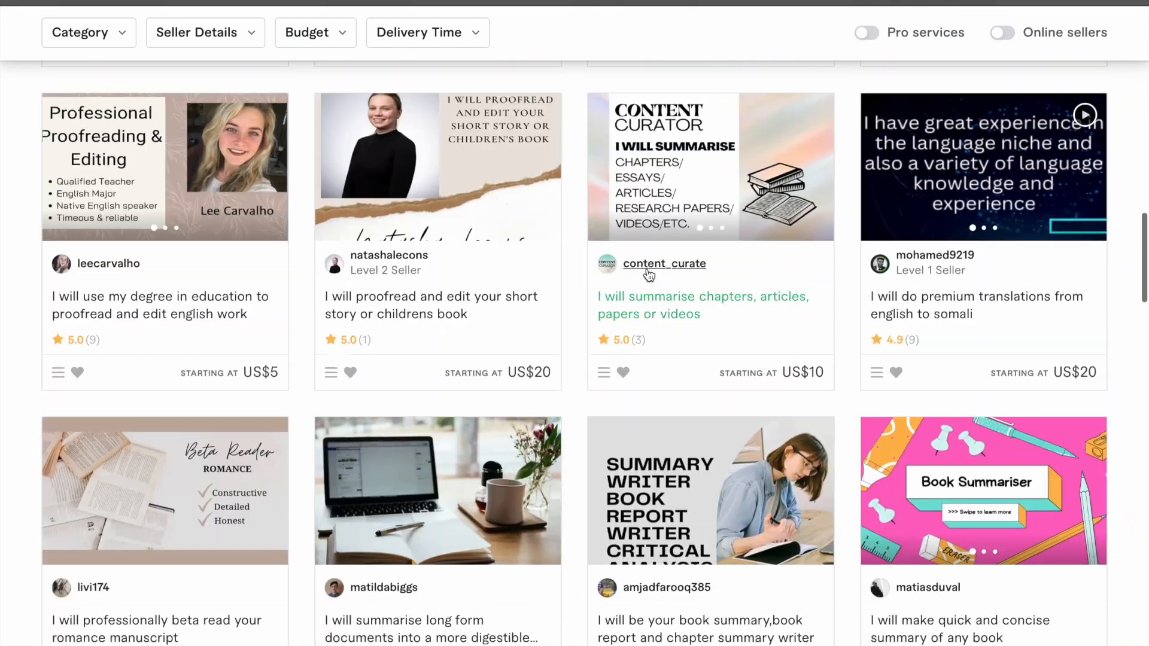
scroll("down", 3)
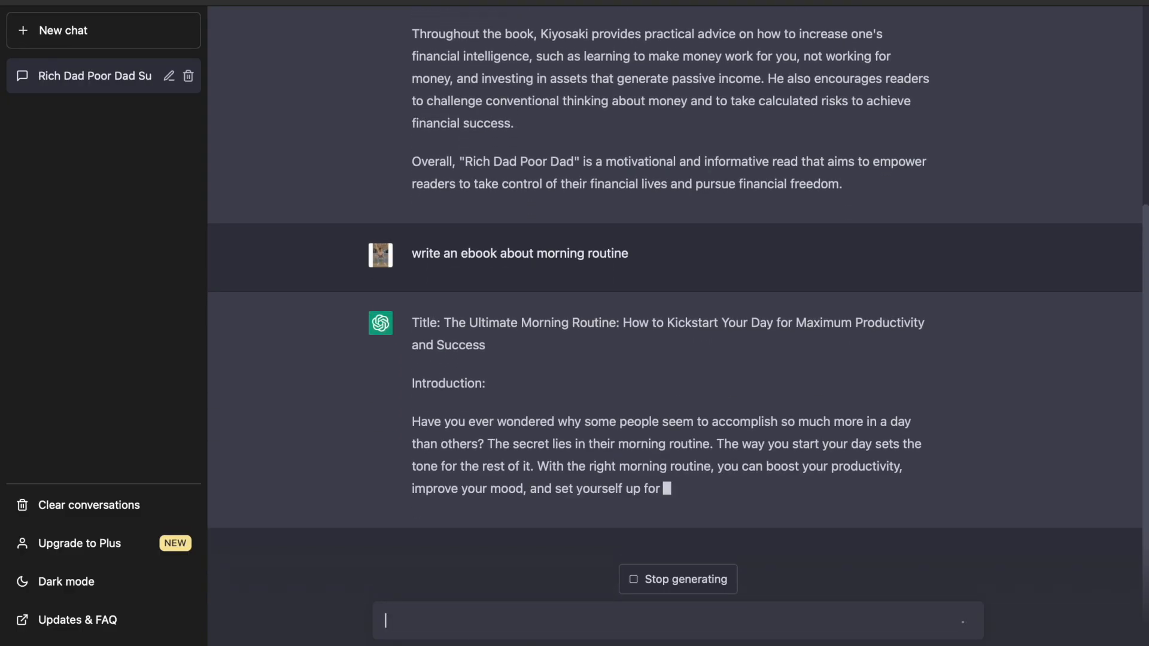
type("gi")
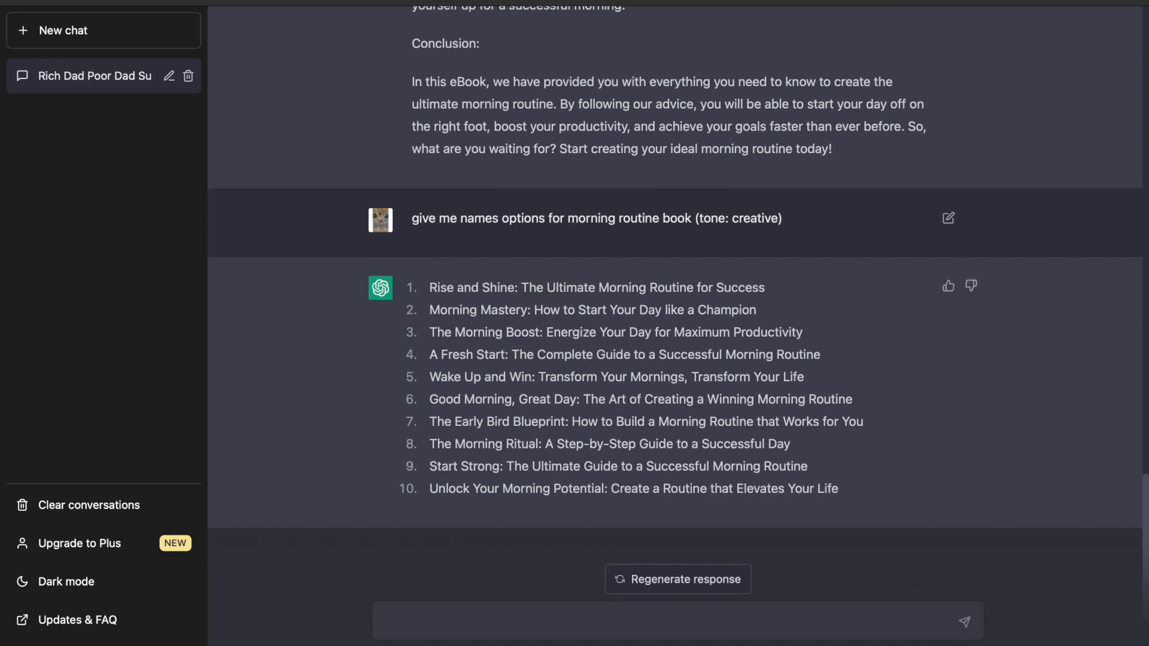
type("generate the ou")
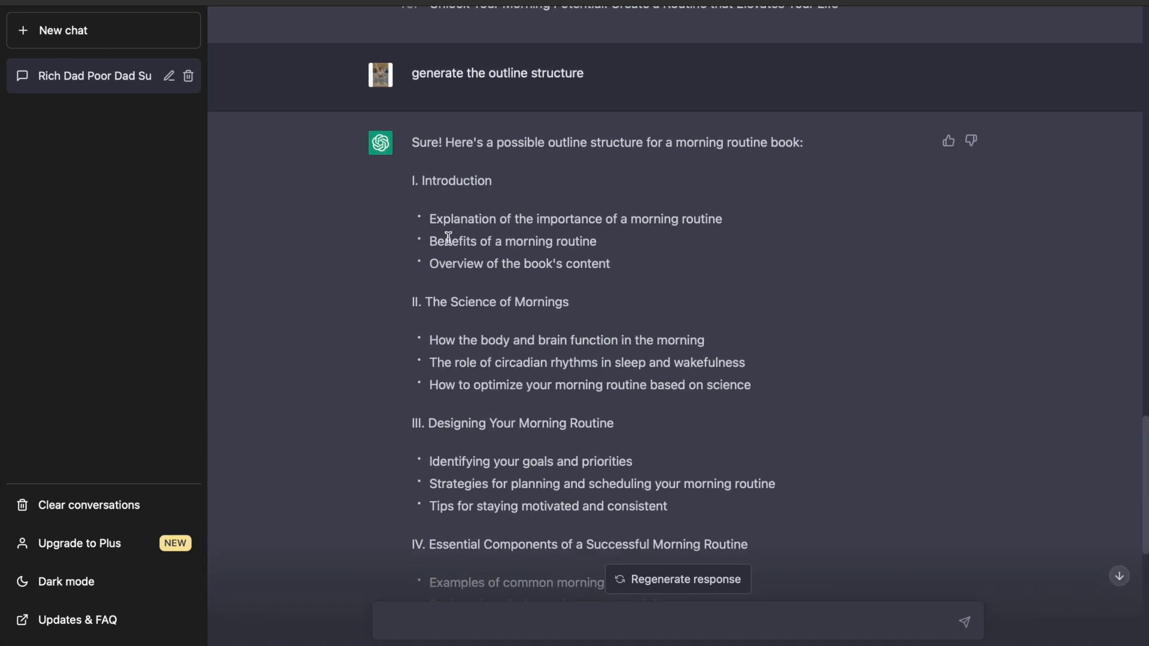
scroll("down", 3)
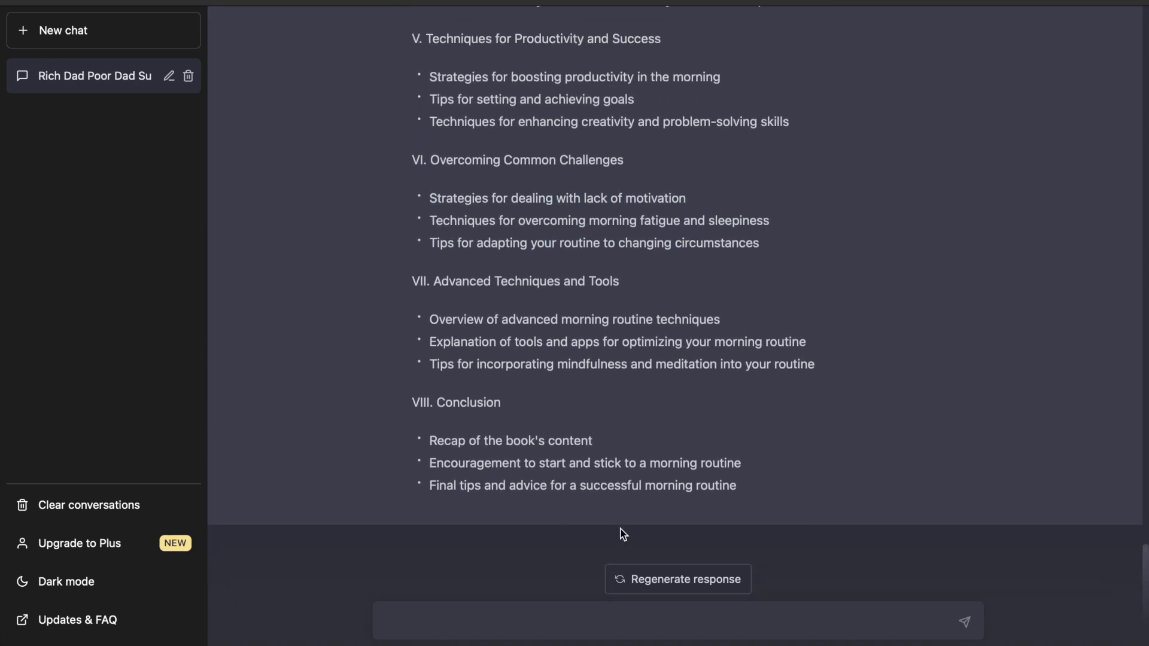